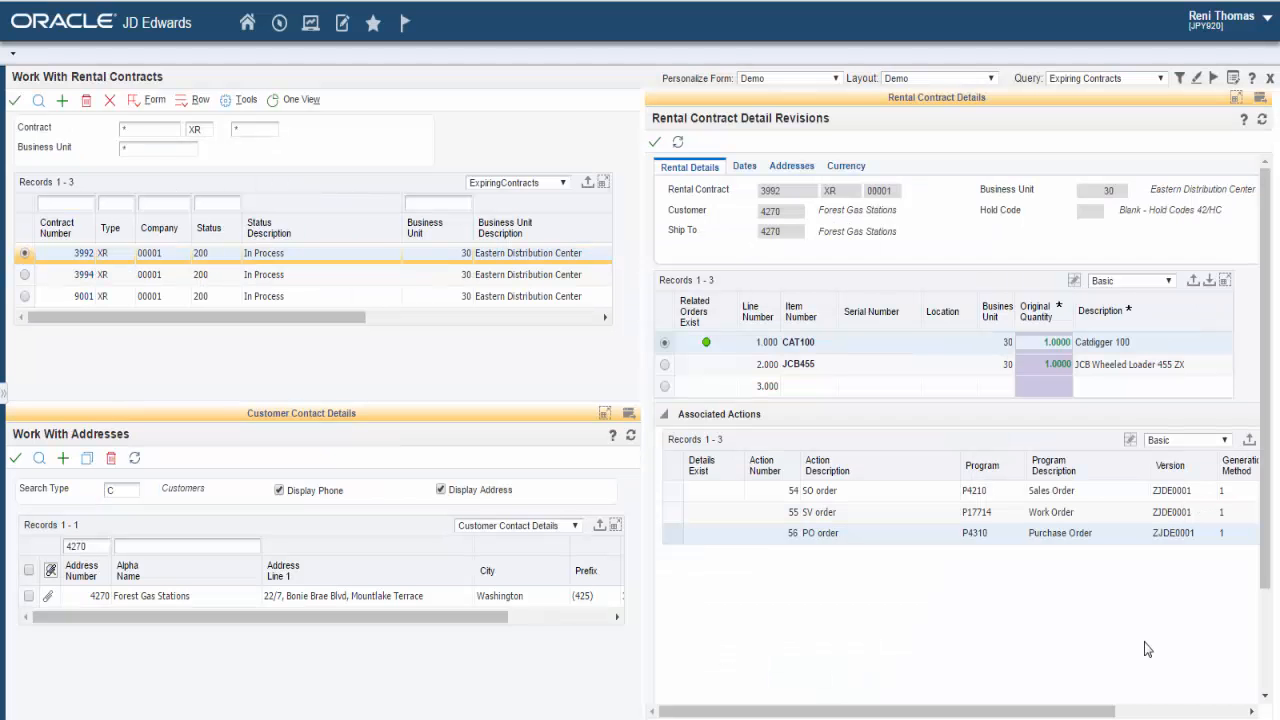
Collapse the Rental Contract Details pane and expand Customer Contact Details so both grids fill the width
click(1270, 84)
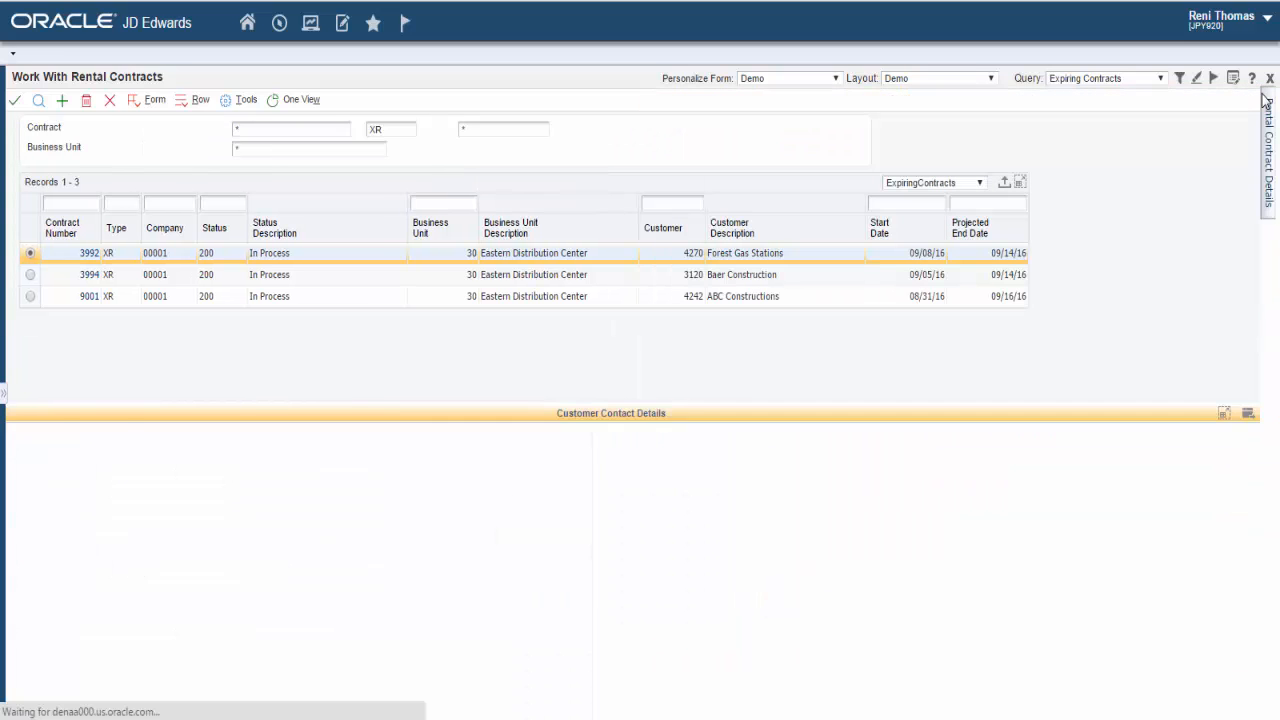
click(1248, 412)
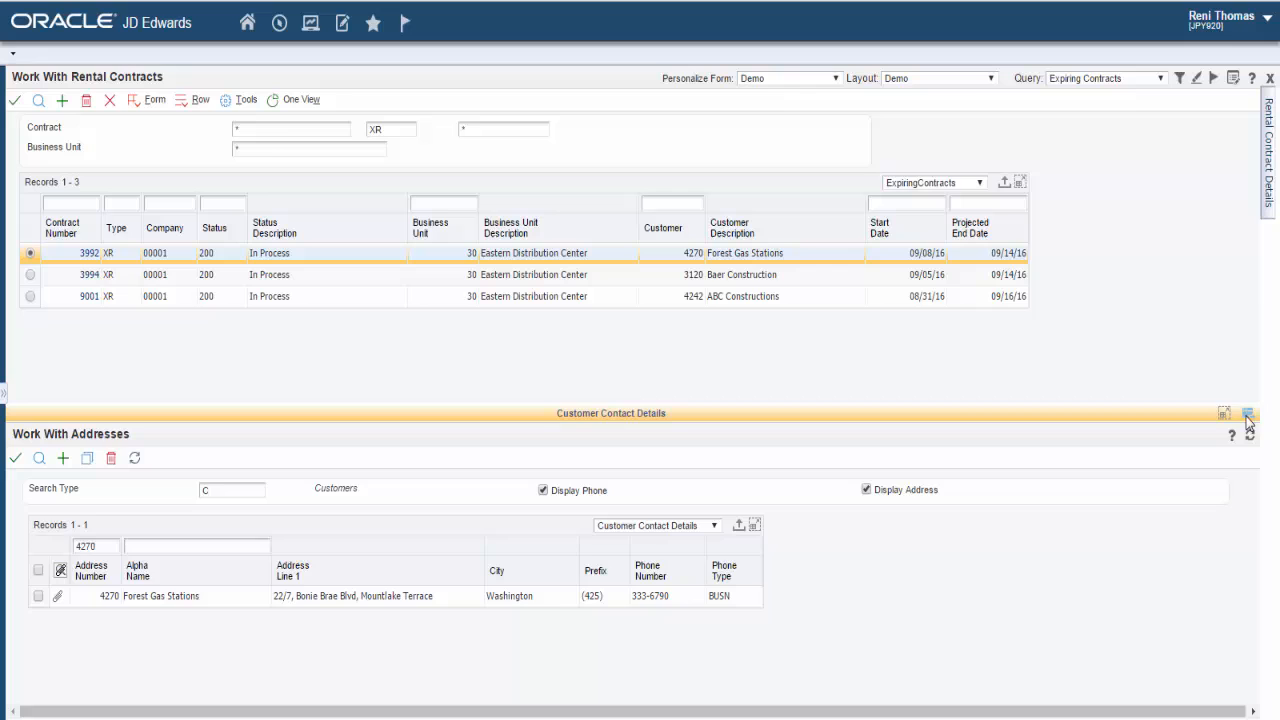
Build a List View grid format: contract number, type, company, status on row one; business unit and customer on row two
click(1246, 414)
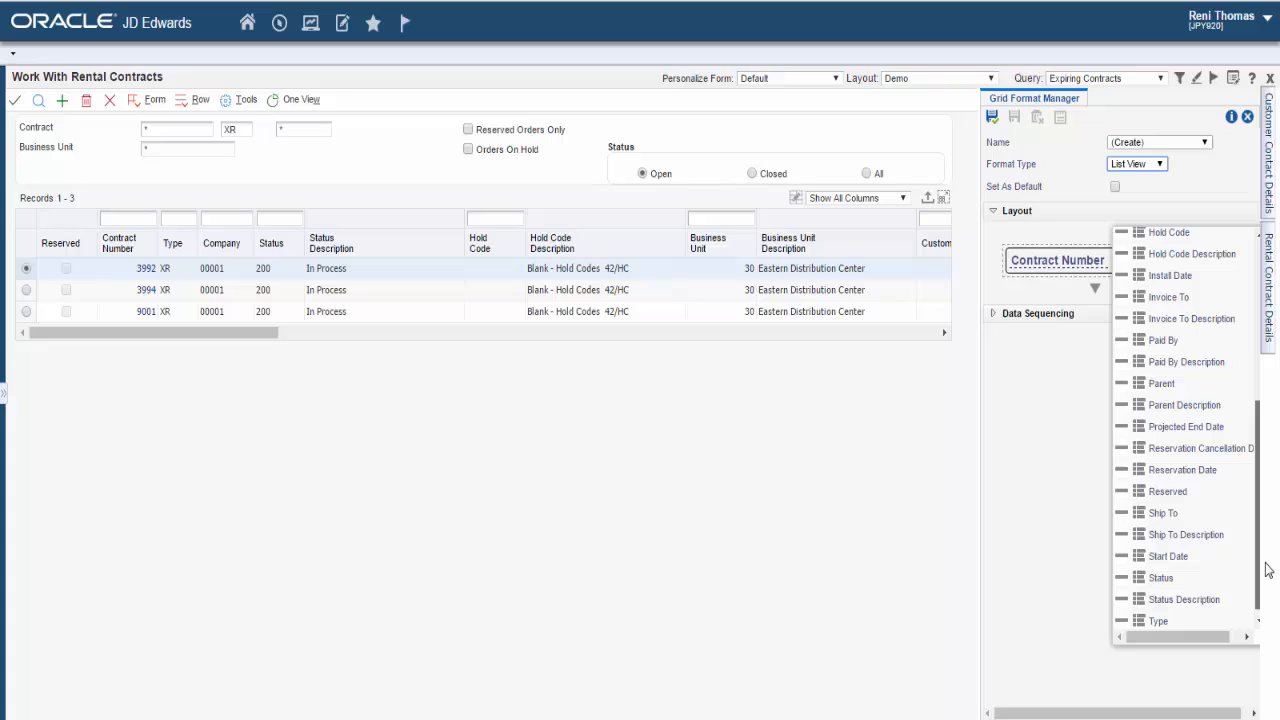
click(1156, 620)
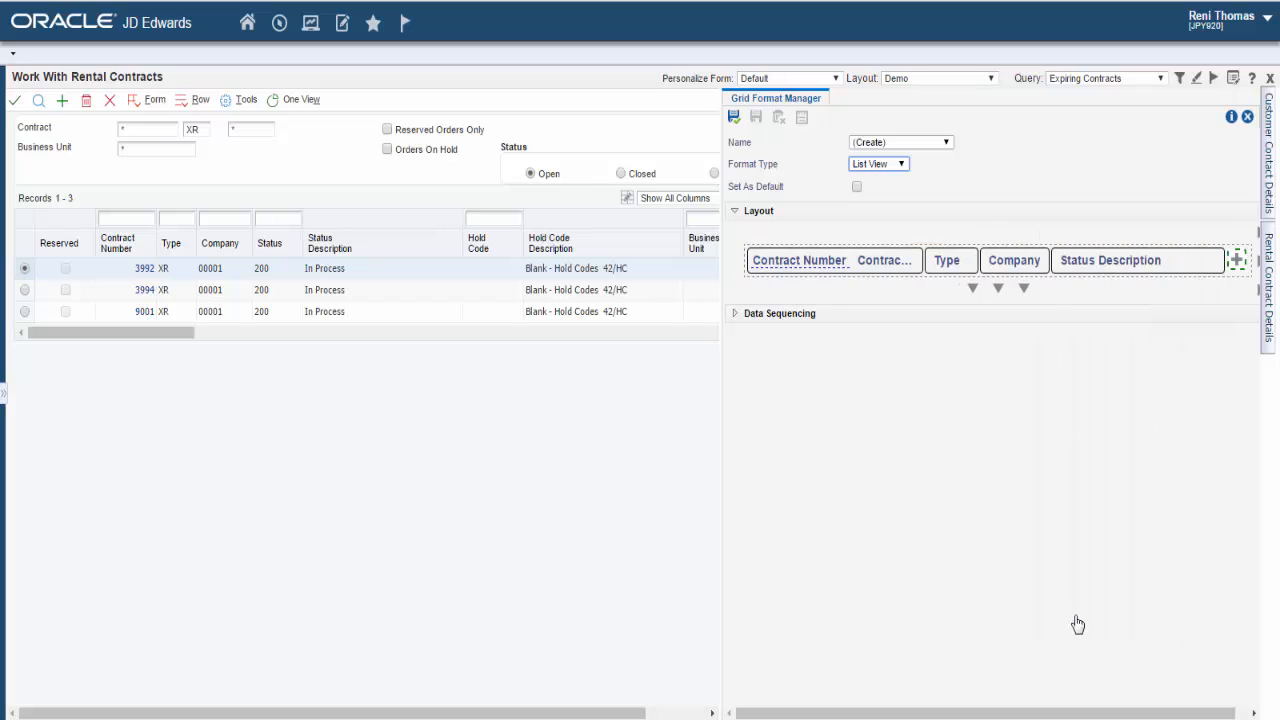
click(1238, 260)
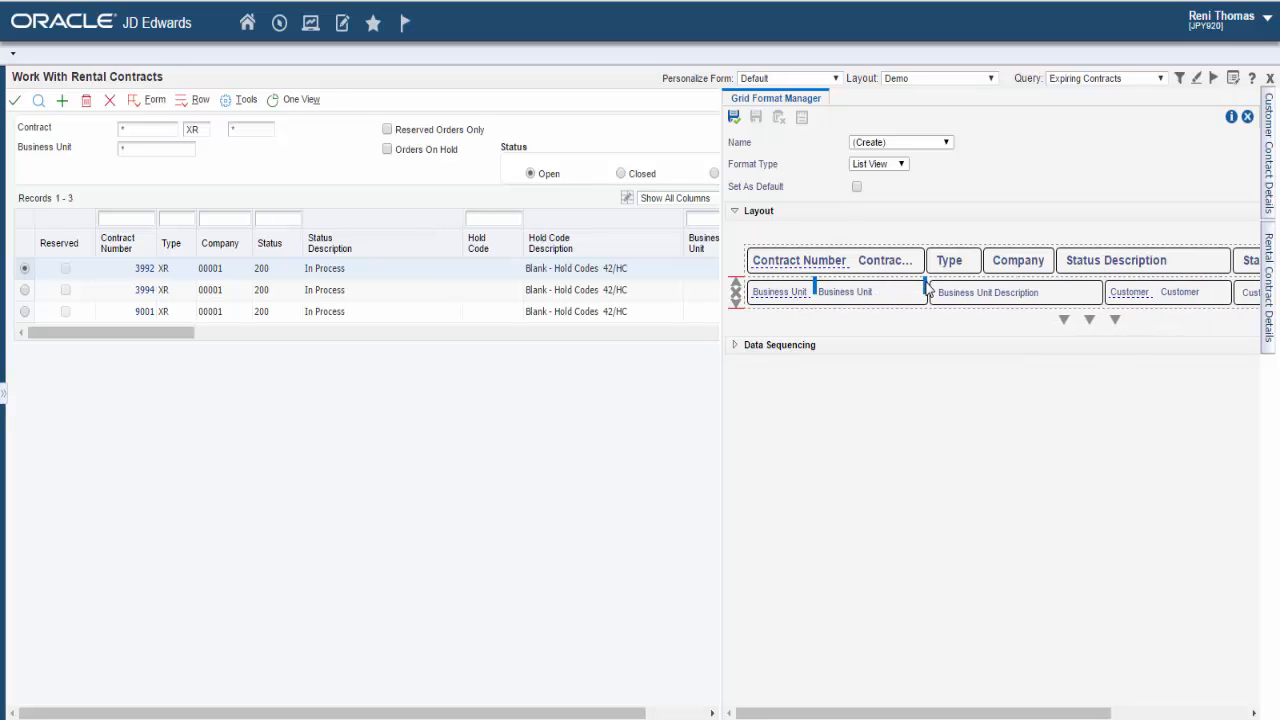
Save the new list-view format so the contracts and address grids show as stacked cards
click(732, 116)
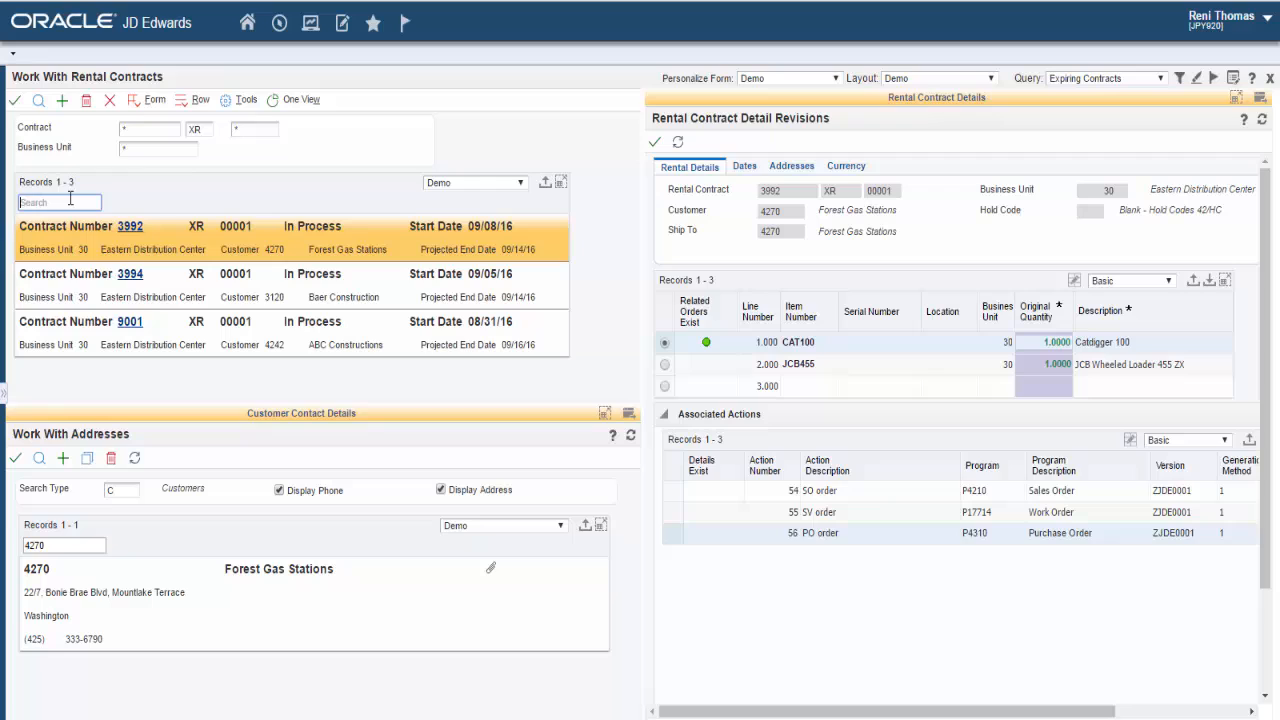
Search the contract list for 3992 to locate and select contract 3994 for Baer Construction
text(3992)
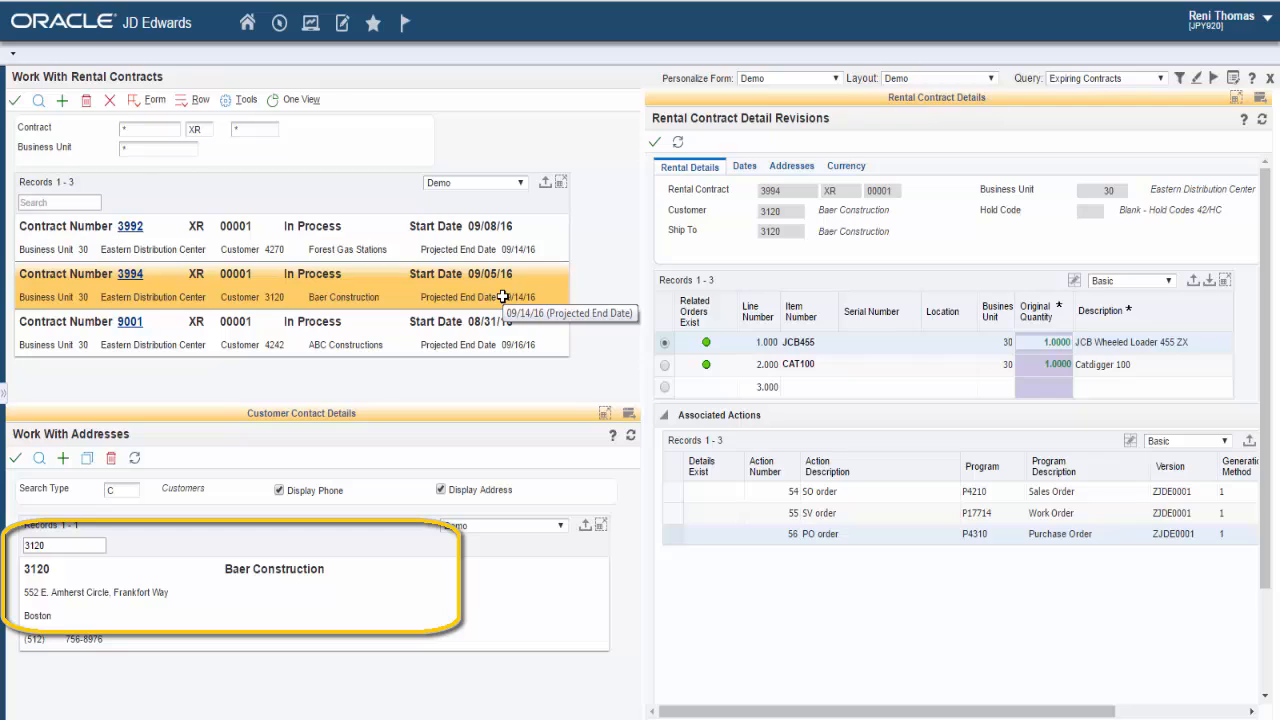
mouse_move(904, 358)
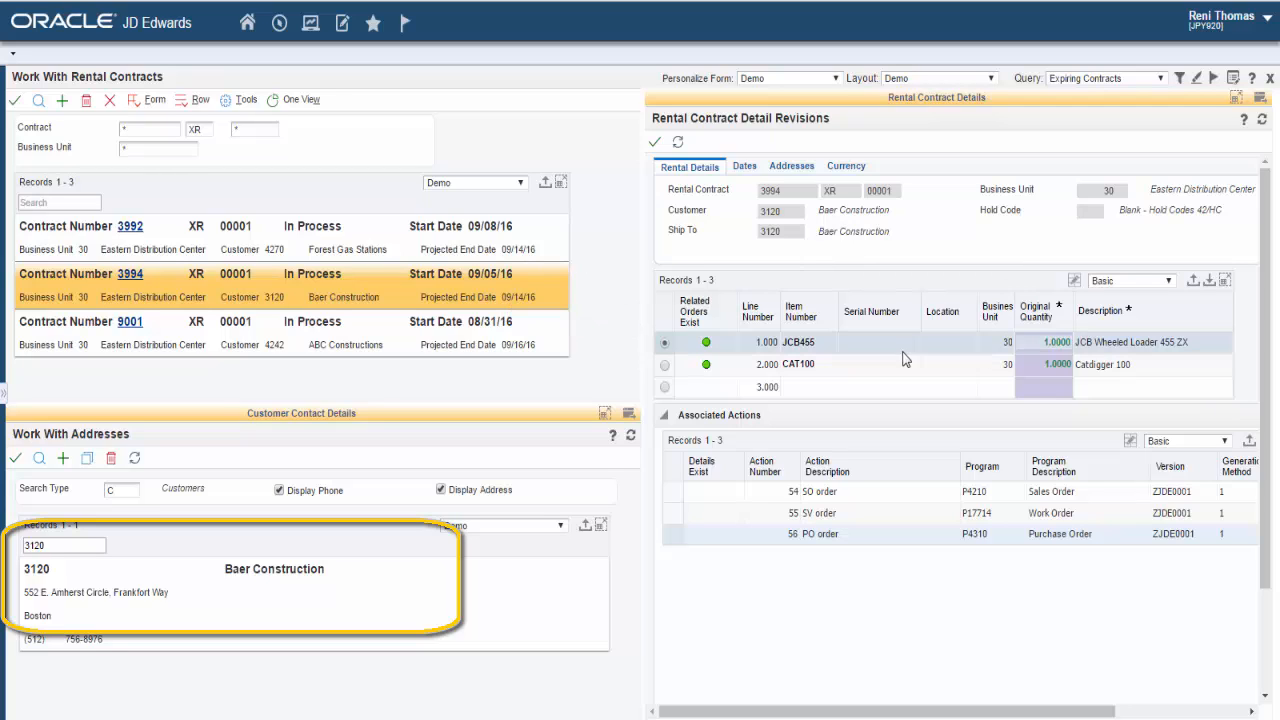